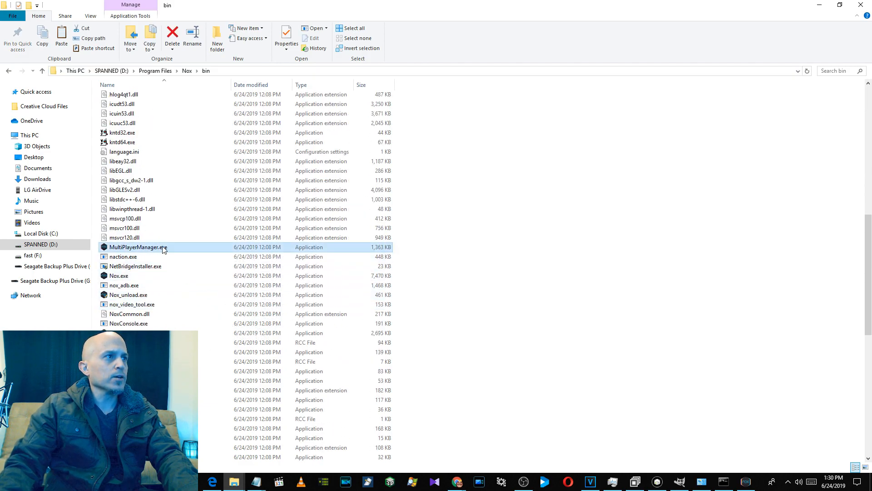
{"action": "mouse_move", "coordinate": [144, 249]}
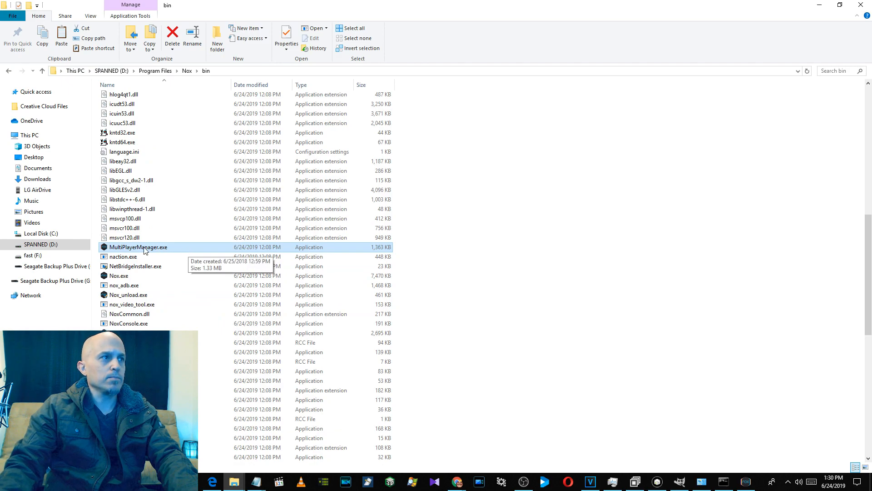
- Launch MultiPlayerManager, check available Android versions, and start the Android 7 NoxPlayer1 instance
{"action": "double_click", "coordinate": [138, 246]}
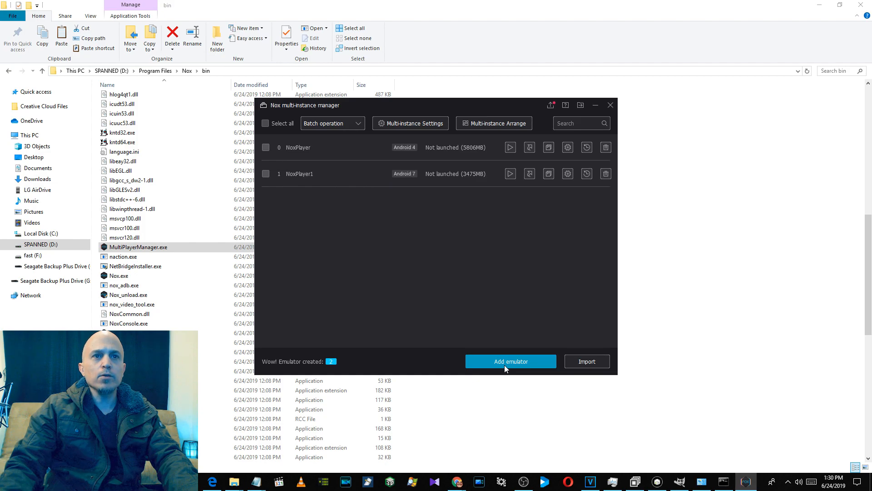
{"action": "left_click", "coordinate": [510, 362]}
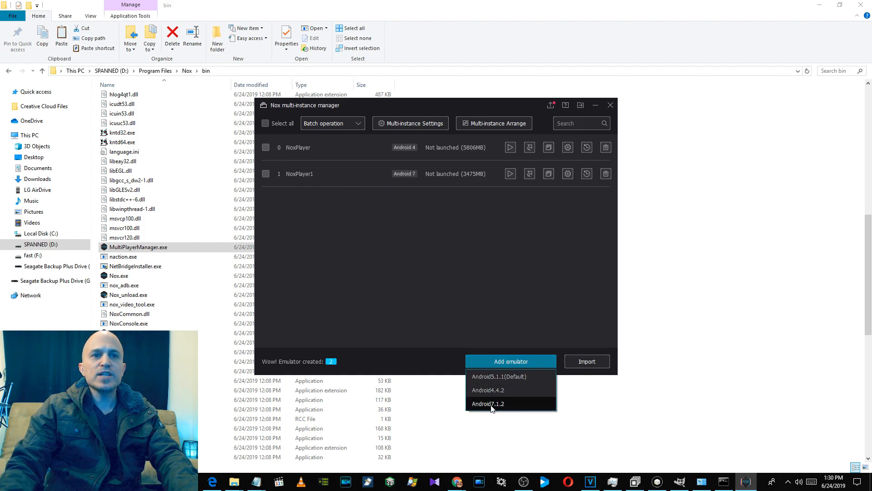
{"action": "mouse_move", "coordinate": [499, 409]}
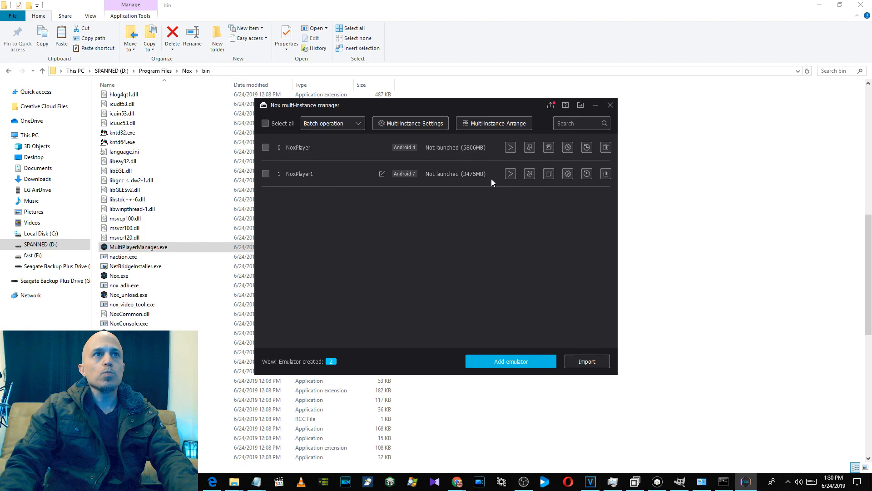
{"action": "mouse_move", "coordinate": [511, 174]}
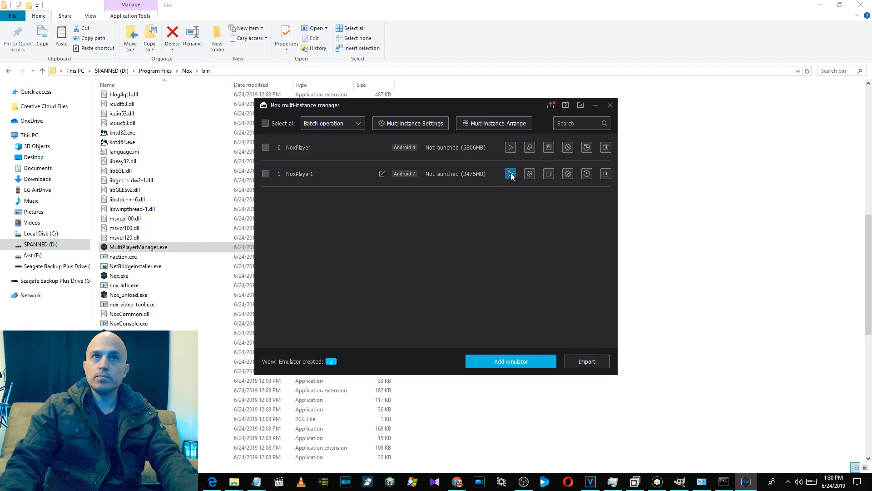
{"action": "left_click", "coordinate": [510, 173]}
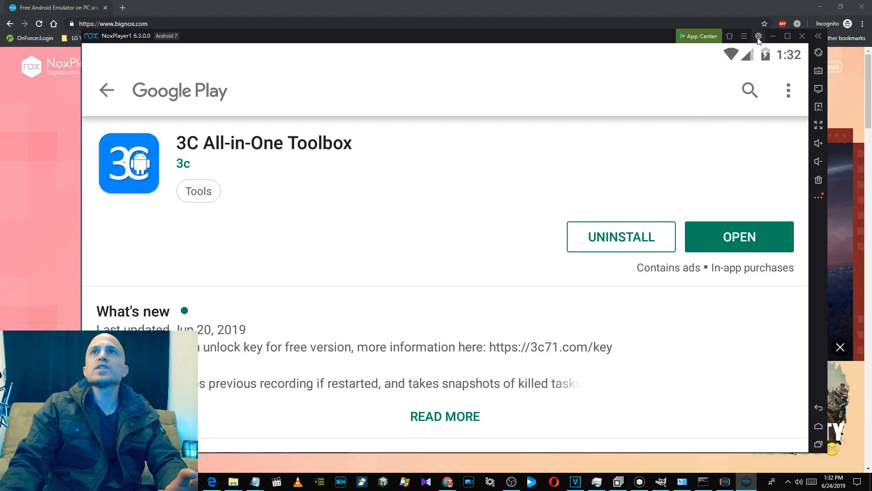
- Cancel System settings, then open the PC folder for shared APK files via My Computer
{"action": "left_click", "coordinate": [758, 36]}
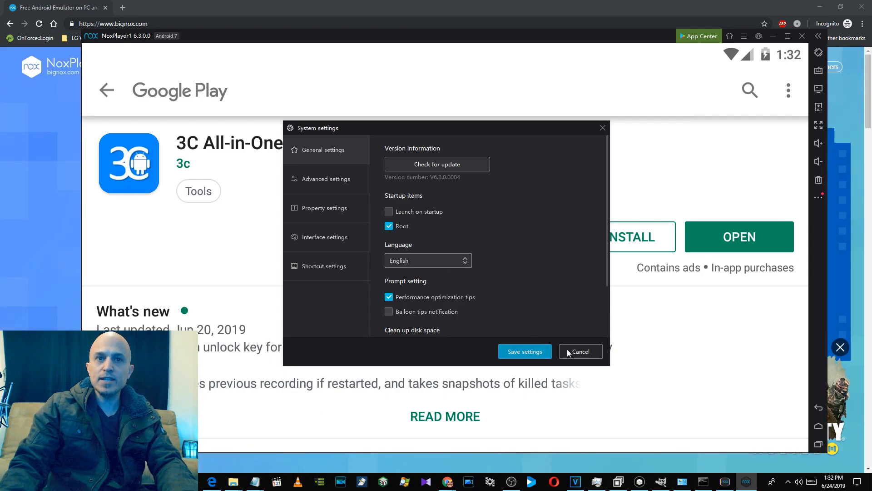
{"action": "left_click", "coordinate": [580, 351]}
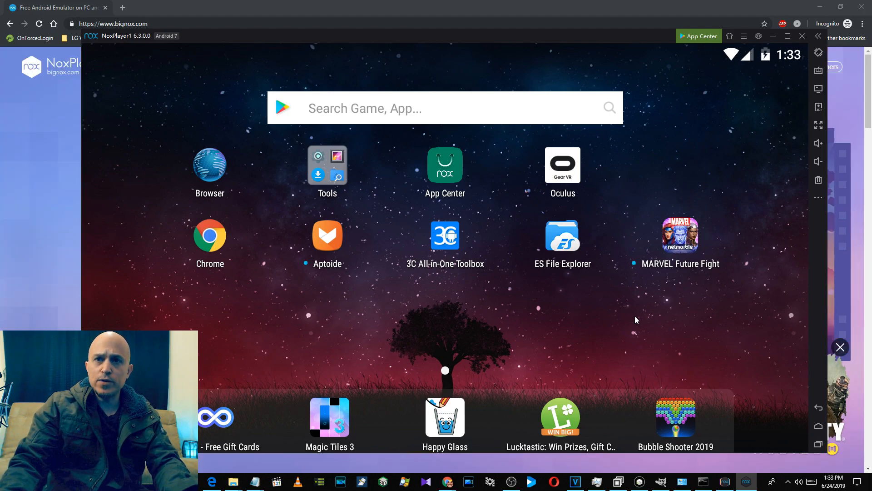
{"action": "mouse_move", "coordinate": [818, 89]}
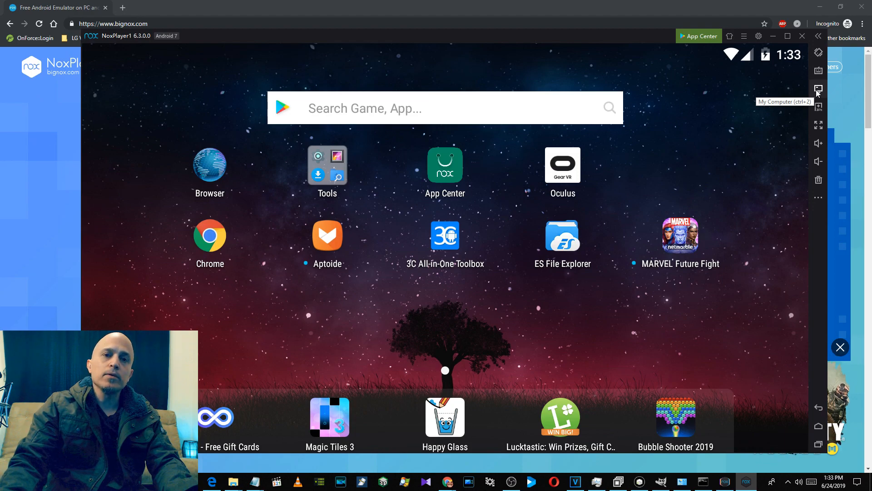
{"action": "left_click", "coordinate": [818, 89]}
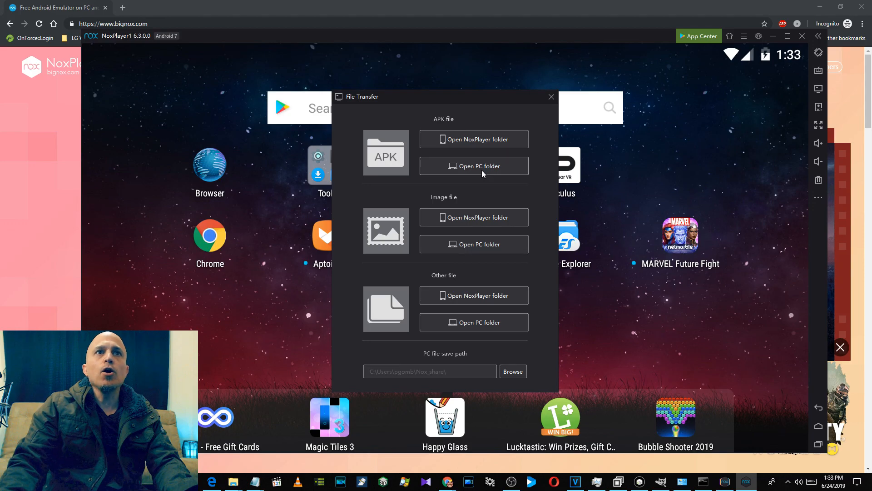
{"action": "left_click", "coordinate": [474, 166]}
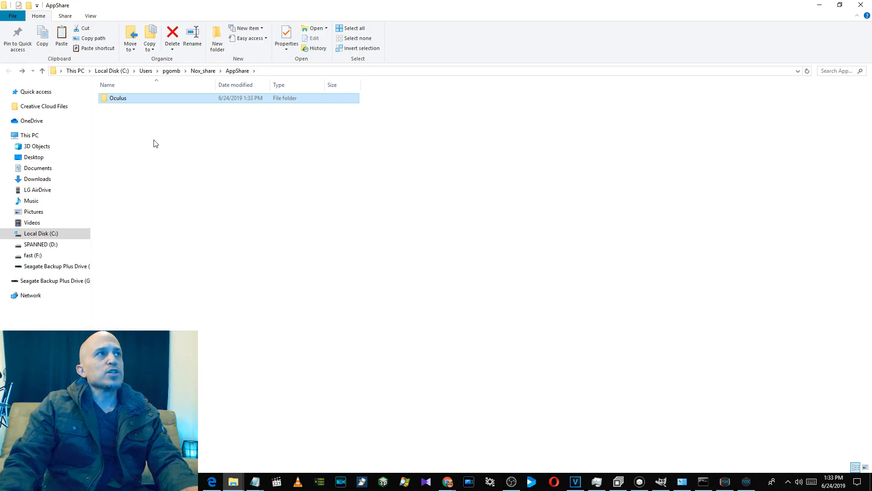
- Open the Oculus folder in the AppShare directory
{"action": "double_click", "coordinate": [118, 98]}
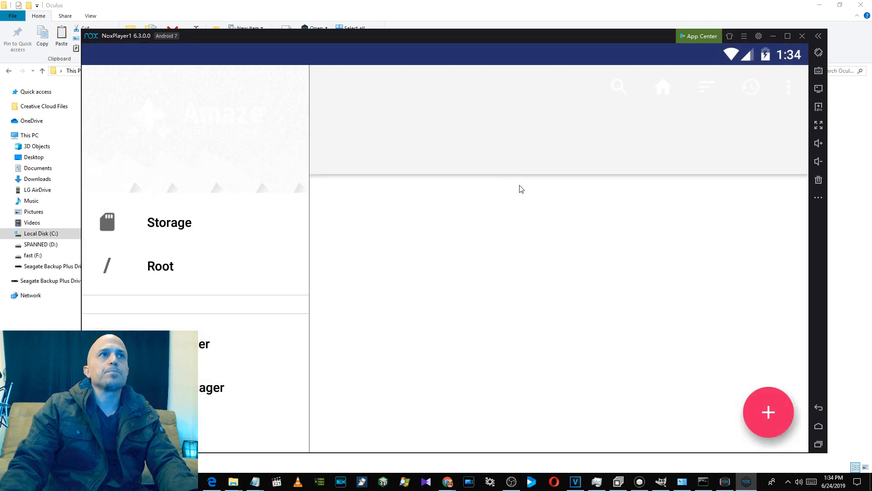
- Browse Amaze to Apps/Oculus and scroll through its ten APK files
{"action": "left_click", "coordinate": [169, 222]}
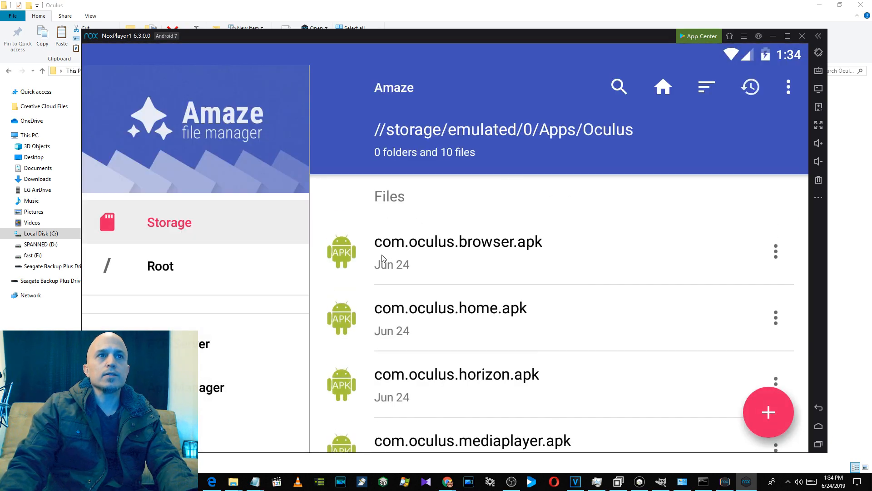
{"action": "scroll", "scroll_direction": "down", "scroll_amount": 3}
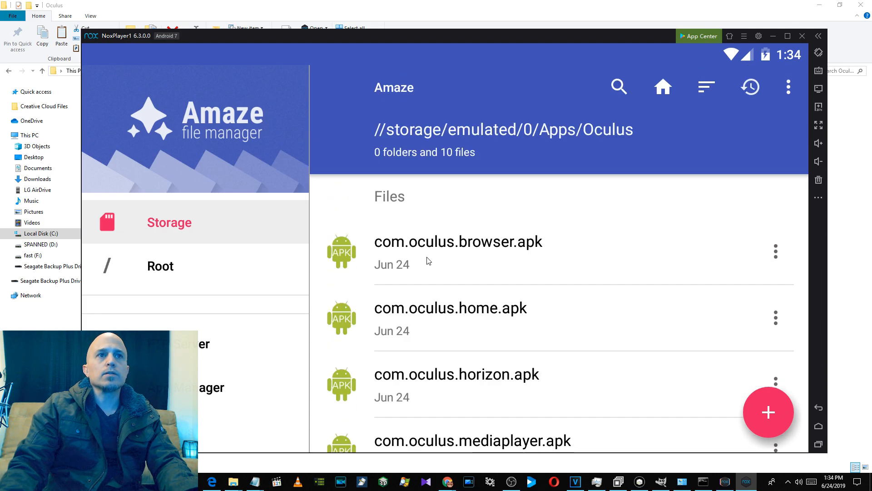
{"action": "left_click", "coordinate": [458, 241]}
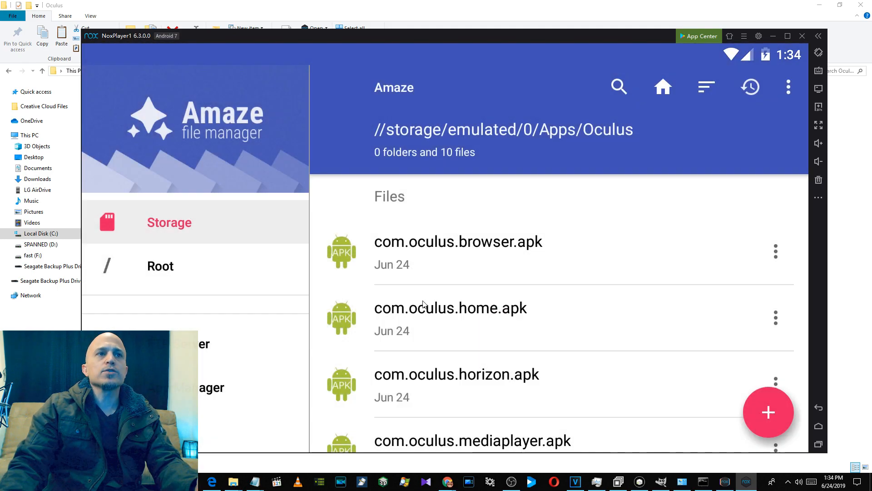
{"action": "scroll", "scroll_direction": "down", "scroll_amount": 3}
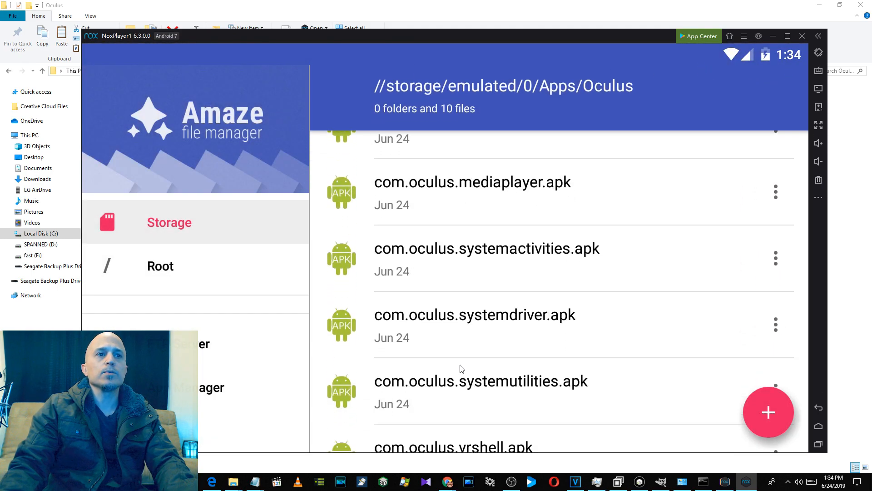
{"action": "scroll", "scroll_direction": "down", "scroll_amount": 3}
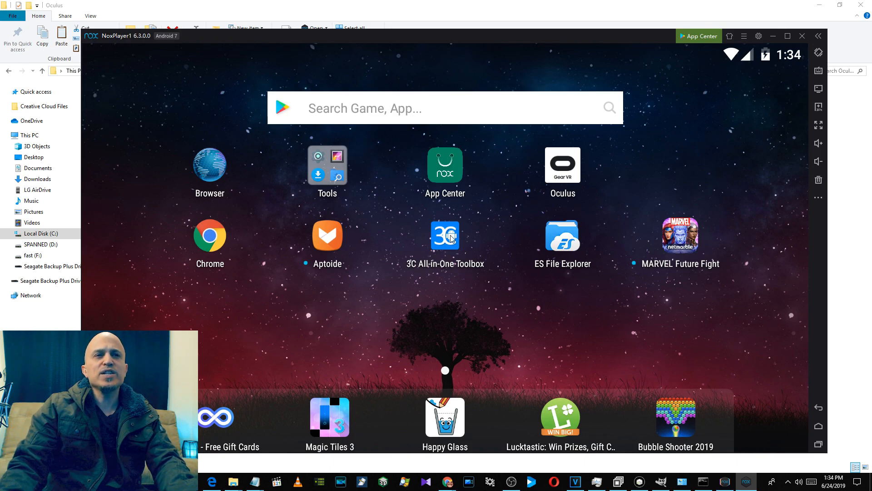
- Open 3C Toolbox's Apps manager and inspect the Oculus app's startup events
{"action": "left_click", "coordinate": [445, 236]}
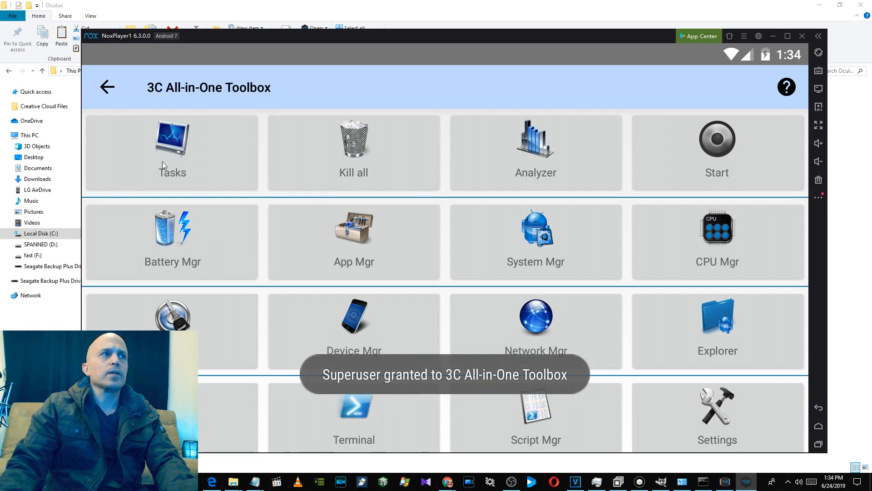
{"action": "mouse_move", "coordinate": [384, 321]}
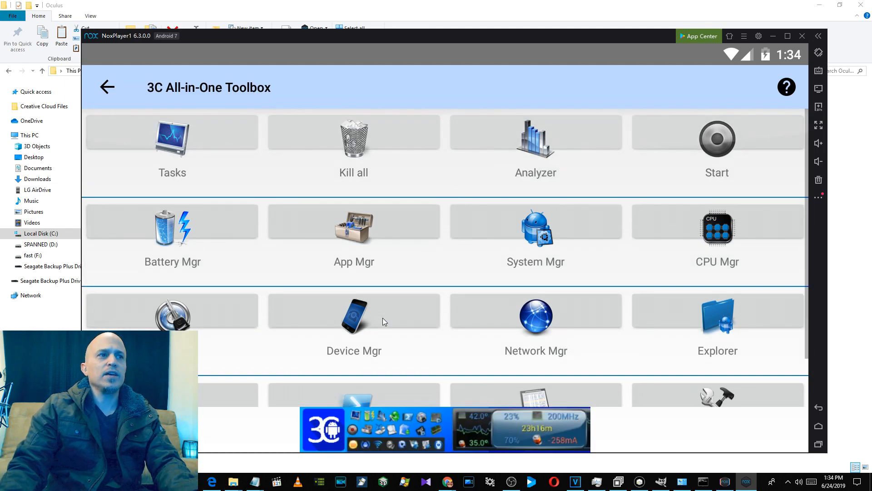
{"action": "mouse_move", "coordinate": [426, 293]}
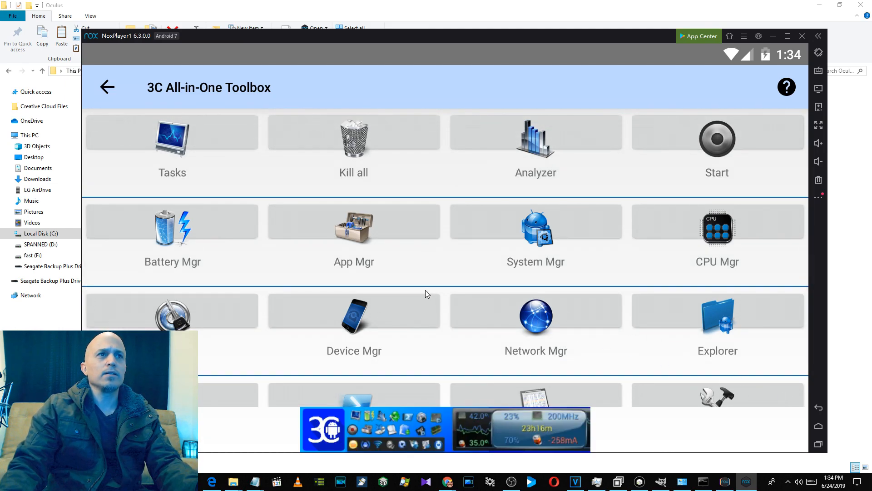
{"action": "mouse_move", "coordinate": [354, 235]}
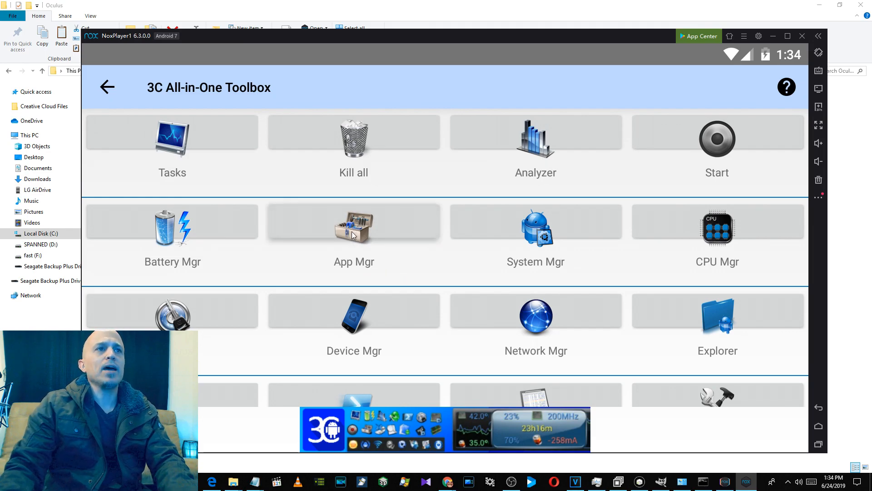
{"action": "left_click", "coordinate": [354, 232]}
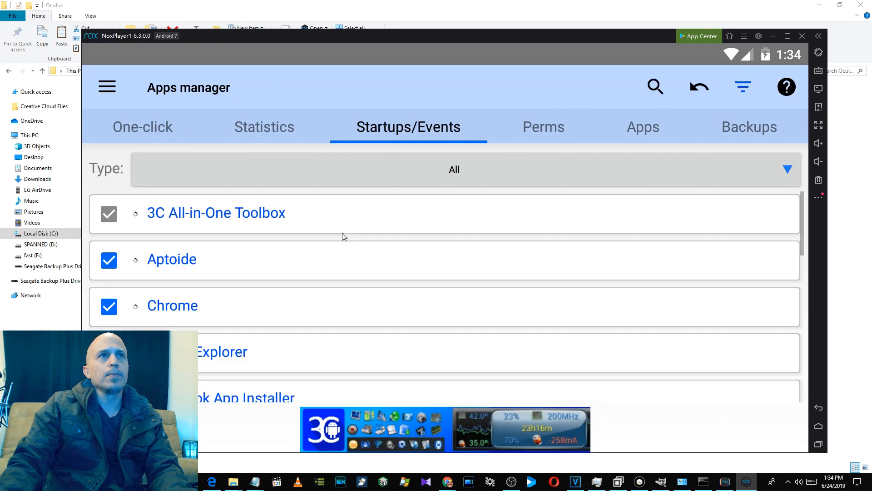
{"action": "scroll", "scroll_direction": "down", "scroll_amount": 3}
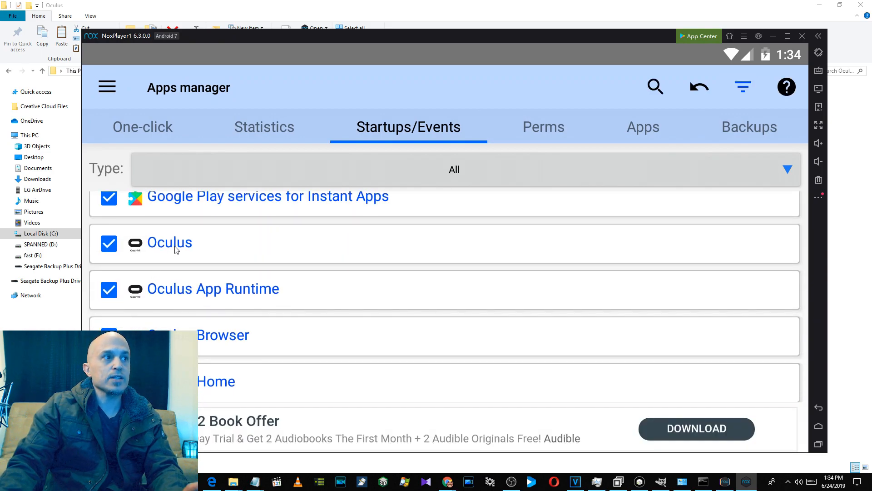
{"action": "left_click", "coordinate": [170, 242]}
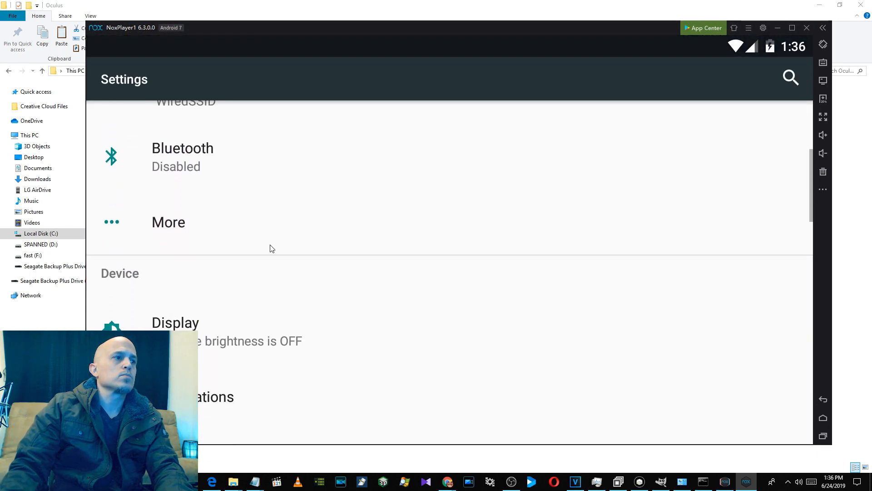
- Clear the Oculus app's data from Settings > Apps > Oculus > Storage and confirm
{"action": "scroll", "scroll_direction": "down", "scroll_amount": 3}
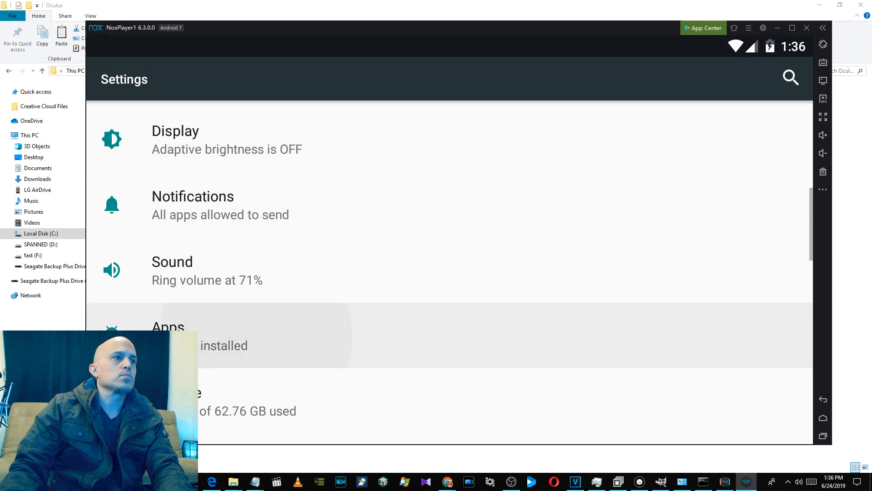
{"action": "left_click", "coordinate": [168, 327]}
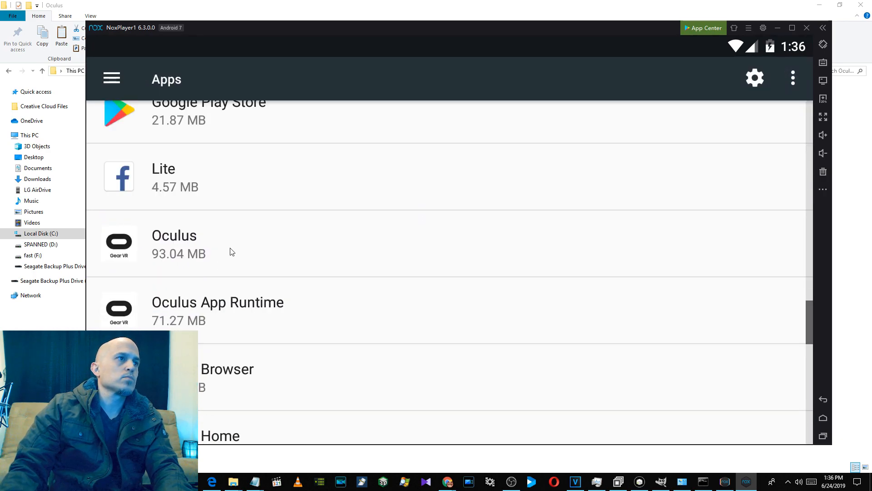
{"action": "left_click", "coordinate": [174, 244]}
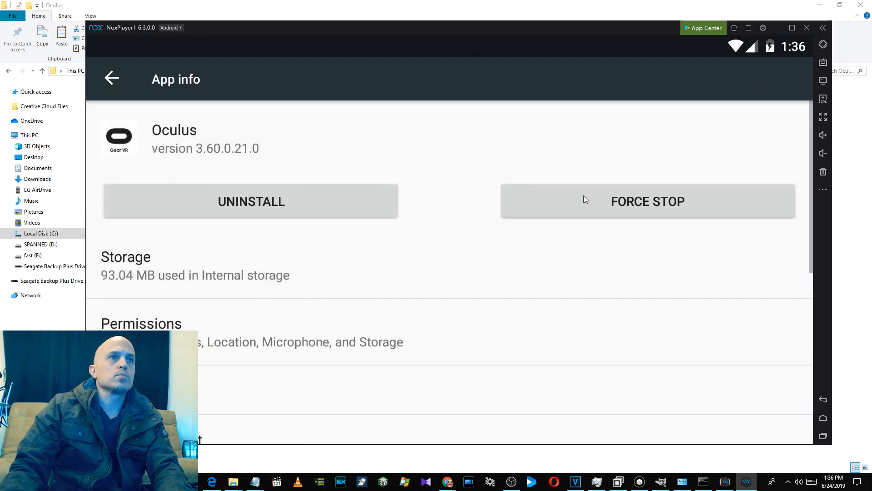
{"action": "left_click", "coordinate": [649, 201]}
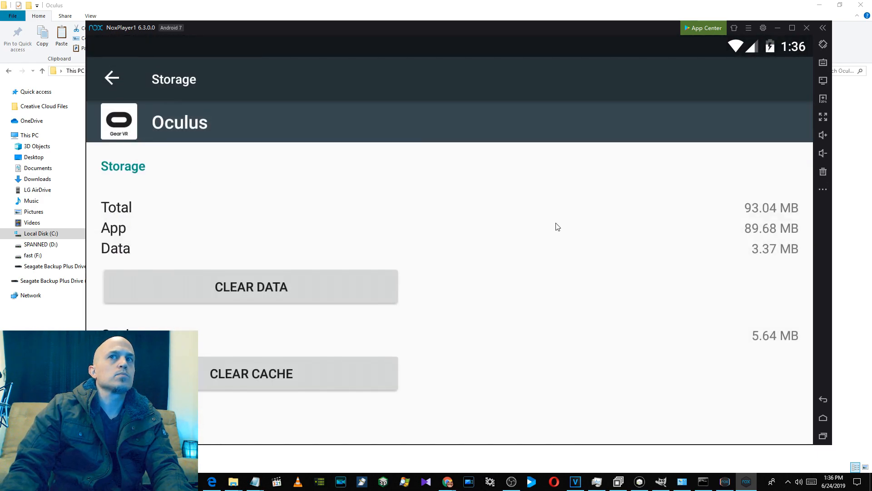
{"action": "left_click", "coordinate": [251, 287]}
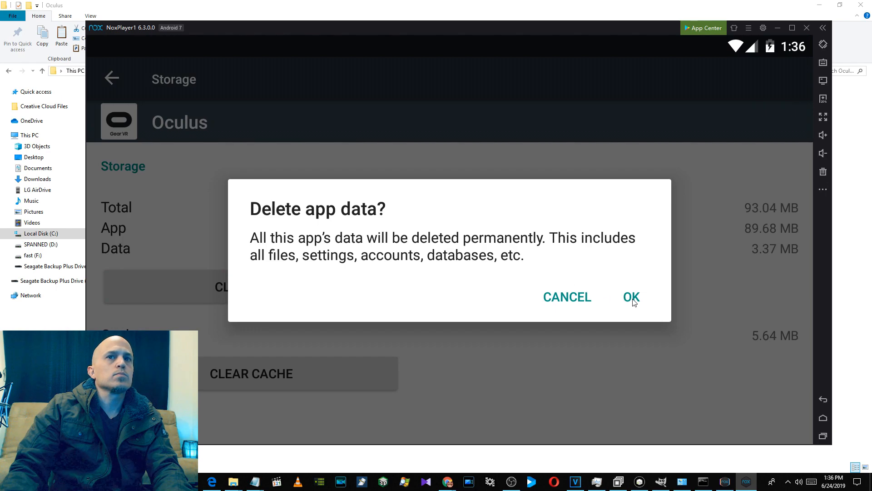
{"action": "left_click", "coordinate": [631, 297]}
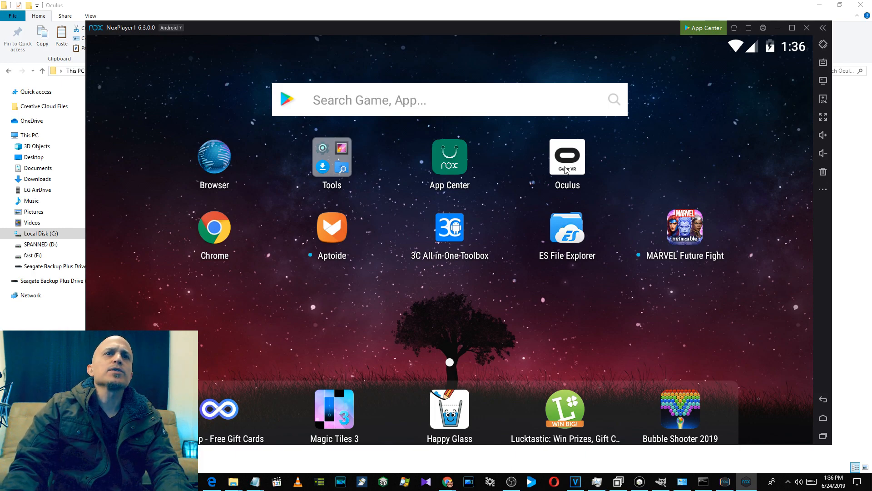
{"action": "mouse_move", "coordinate": [704, 54]}
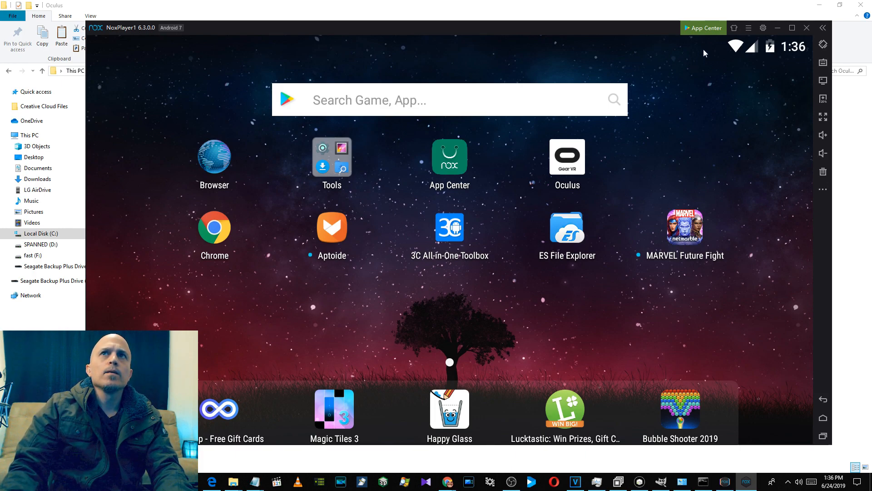
{"action": "mouse_move", "coordinate": [574, 163]}
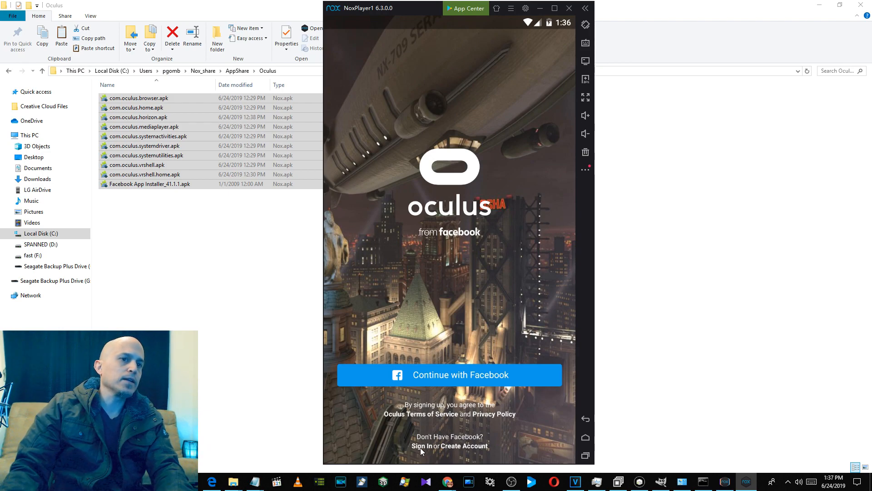
- Sign in to Oculus and view the Library's Not Installed titles
{"action": "left_click", "coordinate": [449, 375]}
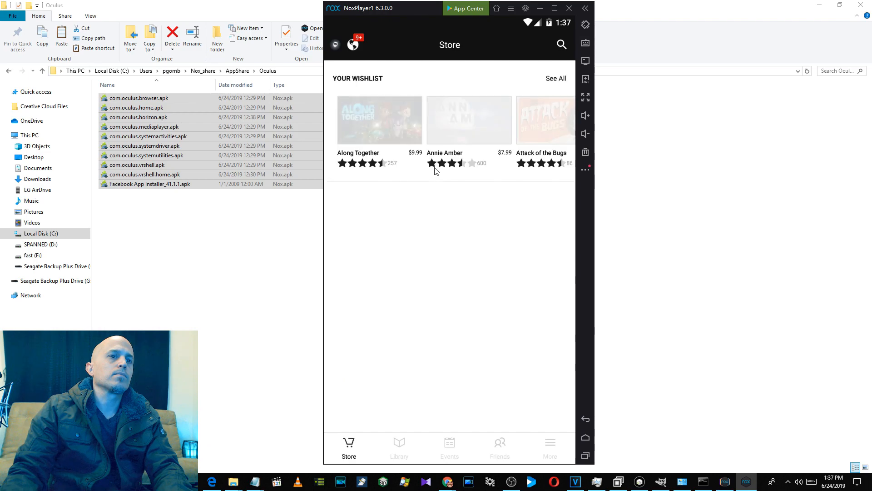
{"action": "scroll", "scroll_direction": "down", "scroll_amount": 3}
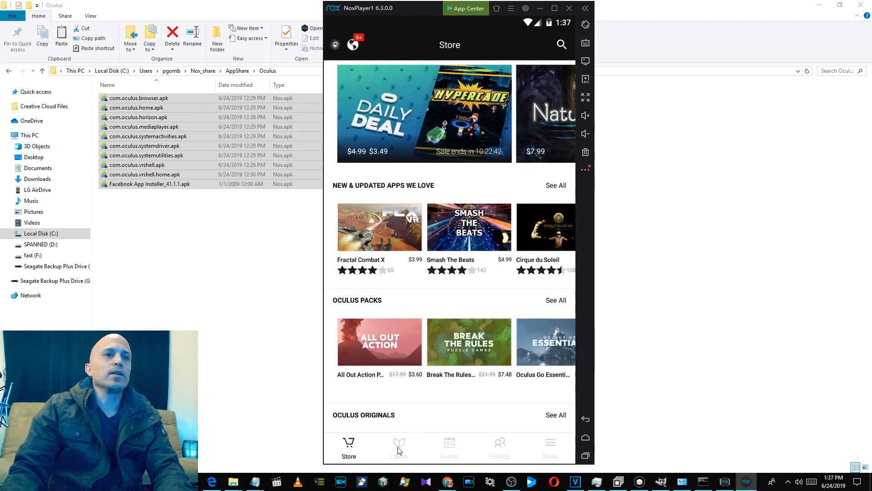
{"action": "left_click", "coordinate": [399, 445]}
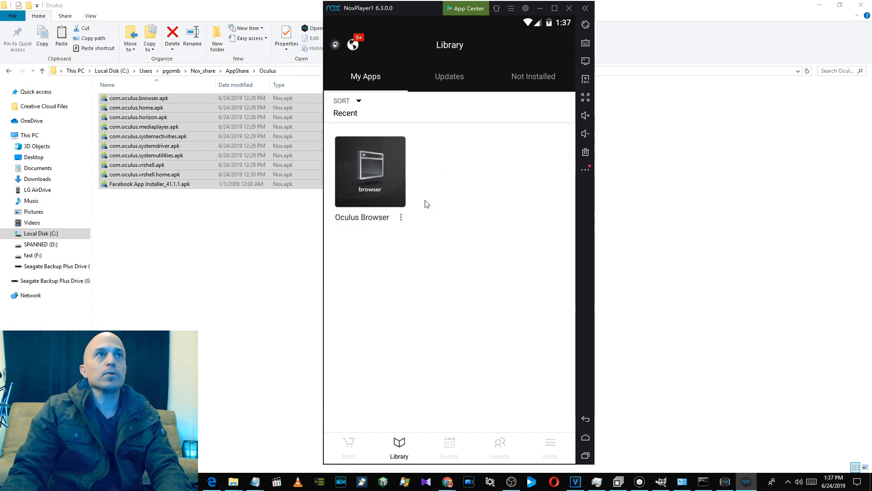
{"action": "left_click", "coordinate": [533, 77]}
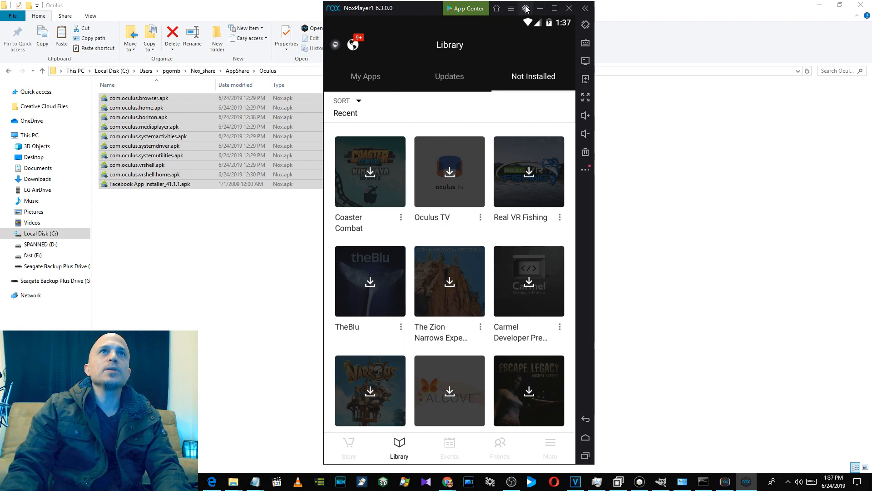
- Toggle Property settings from Default model to custom Oculus Go, and save the settings
{"action": "left_click", "coordinate": [526, 9]}
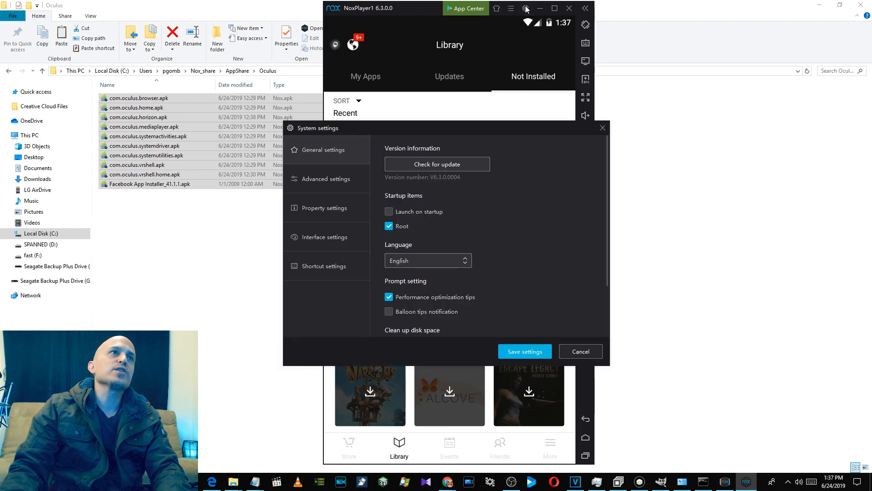
{"action": "left_click", "coordinate": [324, 208]}
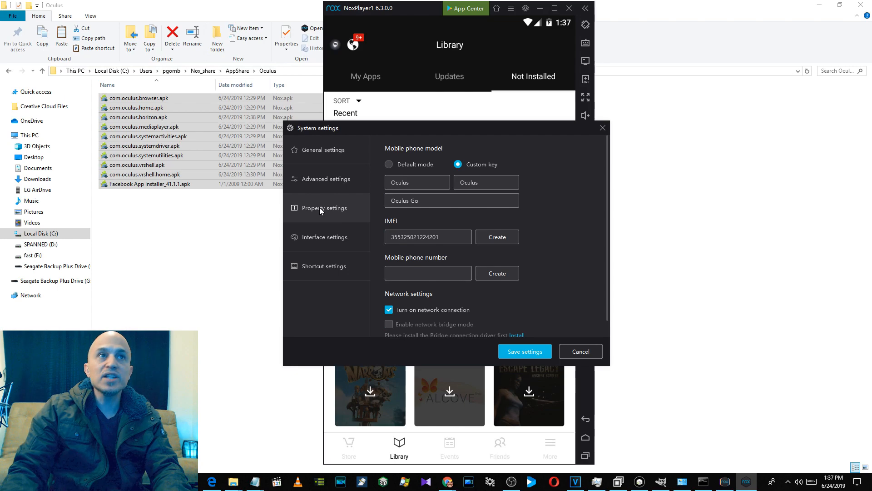
{"action": "left_click", "coordinate": [388, 164]}
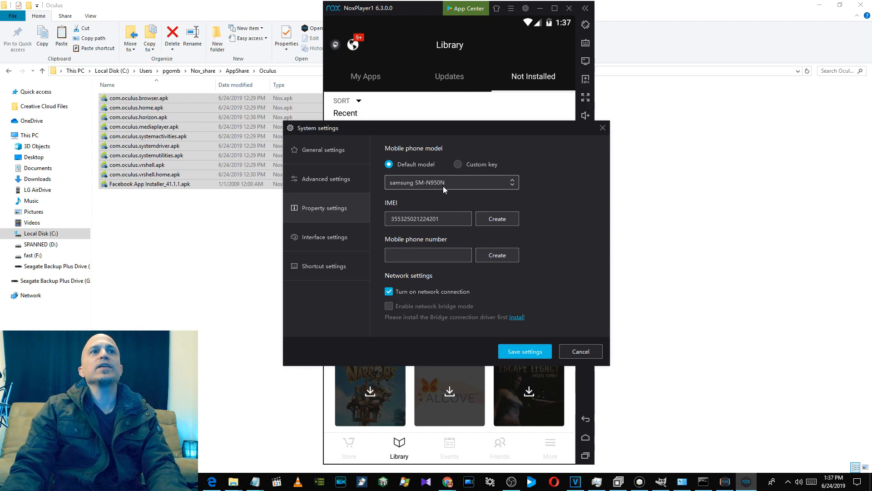
{"action": "mouse_move", "coordinate": [460, 176]}
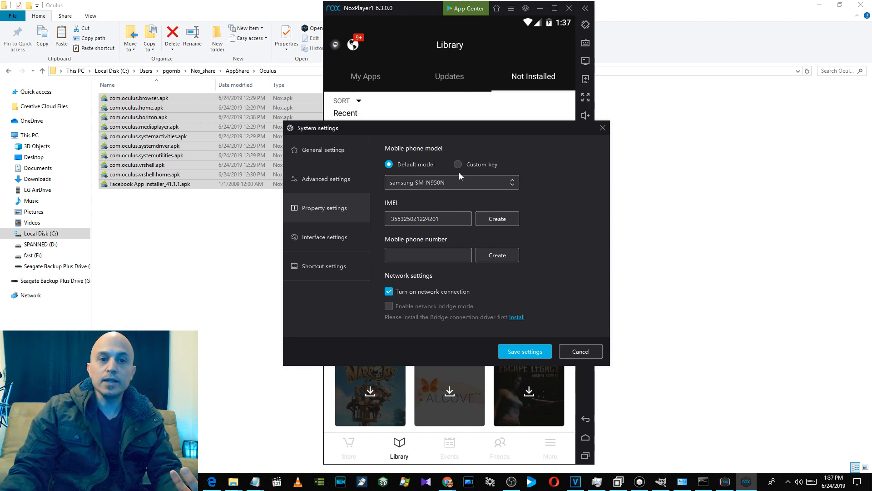
{"action": "mouse_move", "coordinate": [457, 165]}
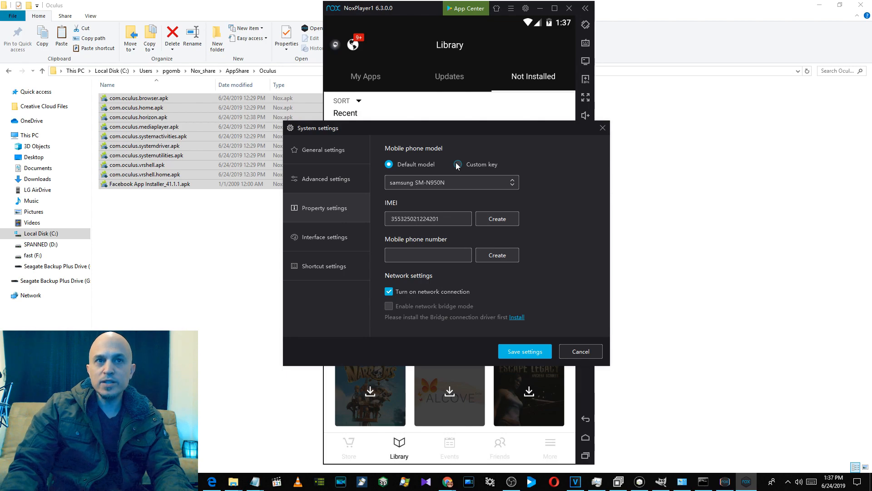
{"action": "left_click", "coordinate": [457, 164]}
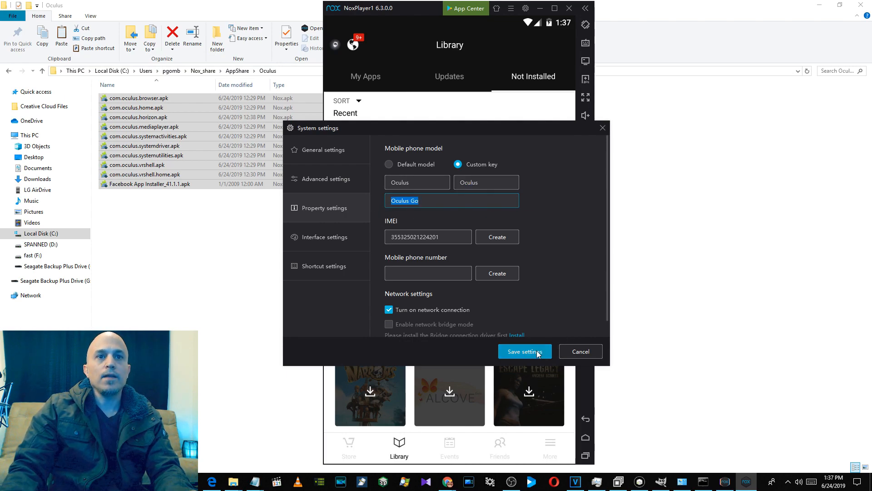
{"action": "left_click", "coordinate": [525, 352]}
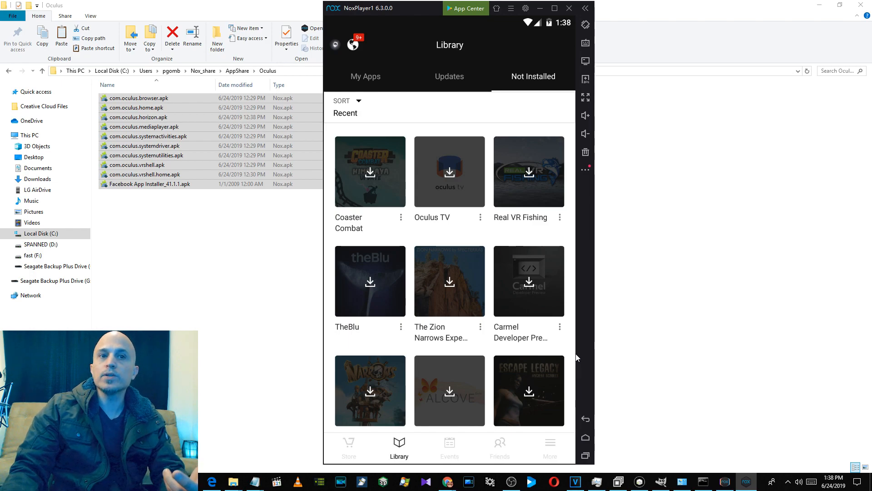
{"action": "mouse_move", "coordinate": [518, 171]}
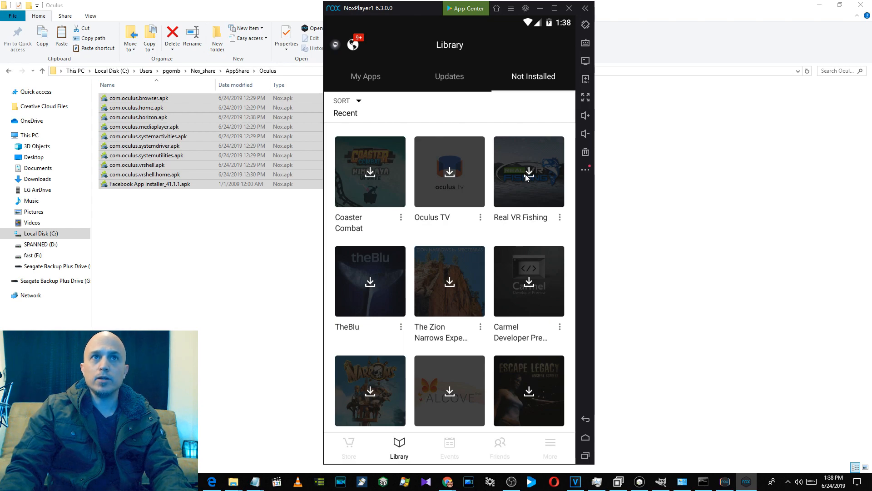
- Start downloading Real VR Fishing from its store page, then return home to the Tools folder
{"action": "left_click", "coordinate": [529, 171]}
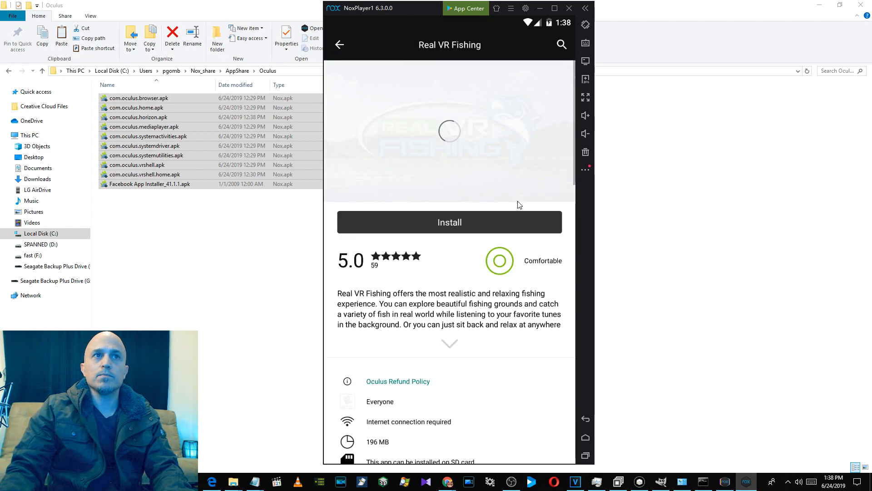
{"action": "left_click", "coordinate": [450, 222]}
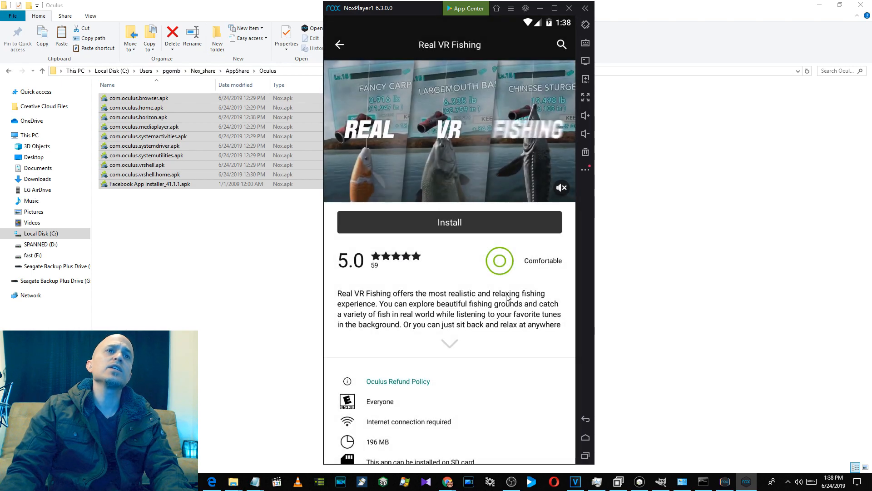
{"action": "left_click", "coordinate": [449, 222]}
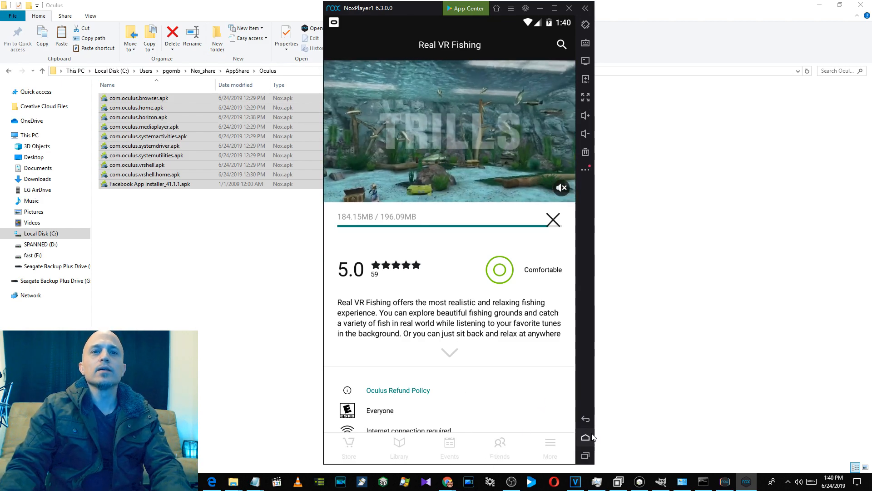
{"action": "left_click", "coordinate": [585, 437]}
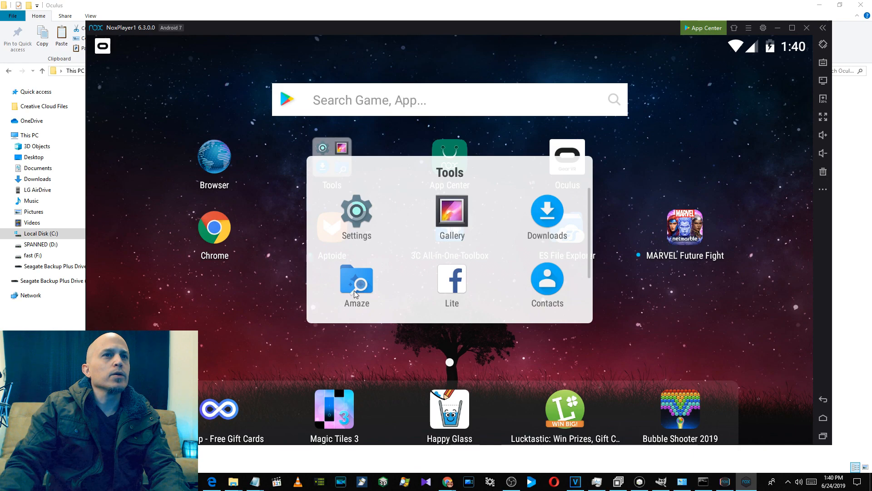
- Check the Real VR Fishing file's 196 MB properties in Amaze's Download/oculus_downloaded_apks folder
{"action": "left_click", "coordinate": [356, 279]}
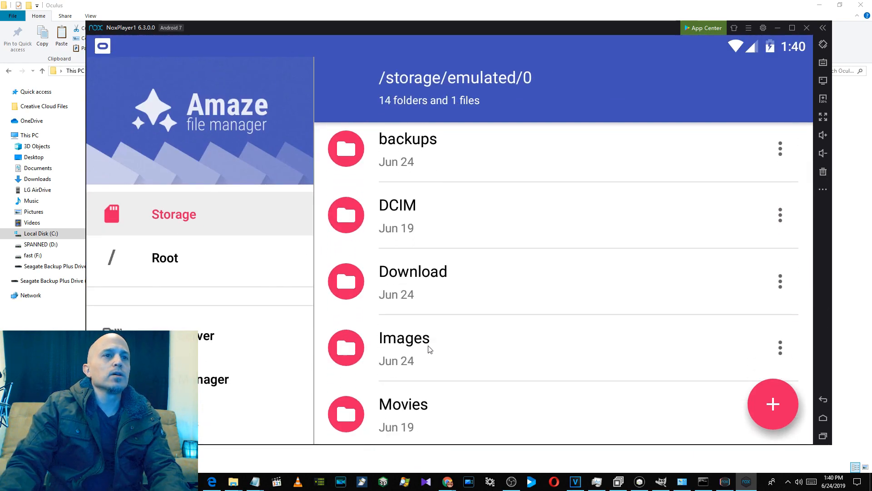
{"action": "left_click", "coordinate": [413, 271]}
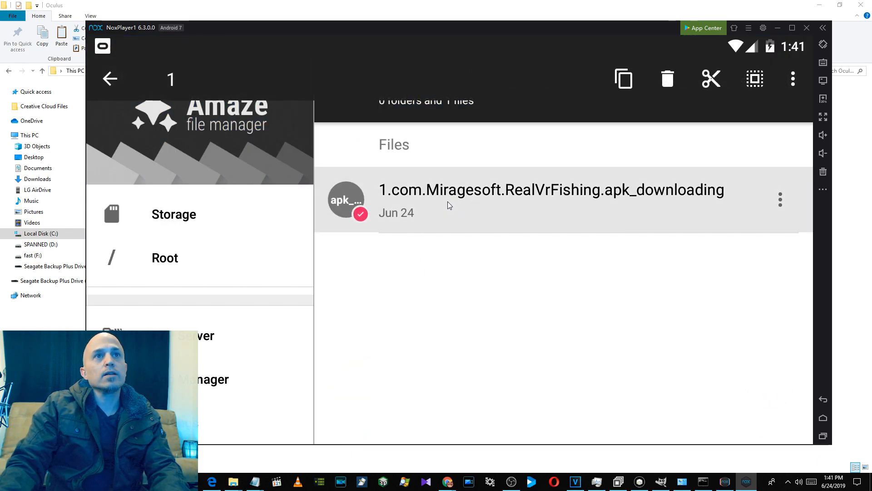
{"action": "left_click", "coordinate": [781, 199]}
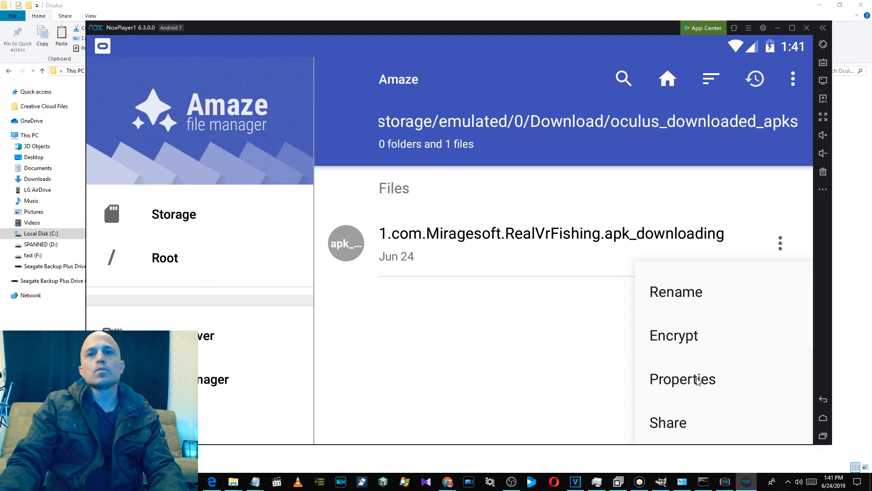
{"action": "left_click", "coordinate": [683, 379]}
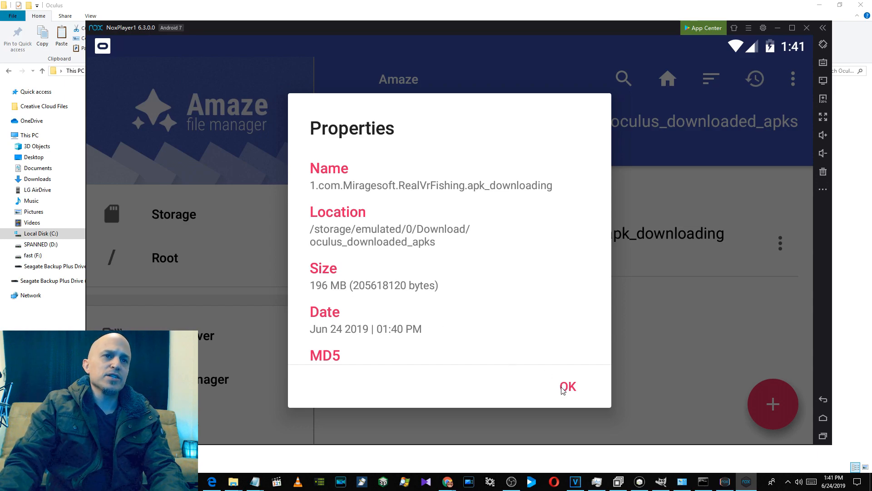
{"action": "left_click", "coordinate": [568, 387]}
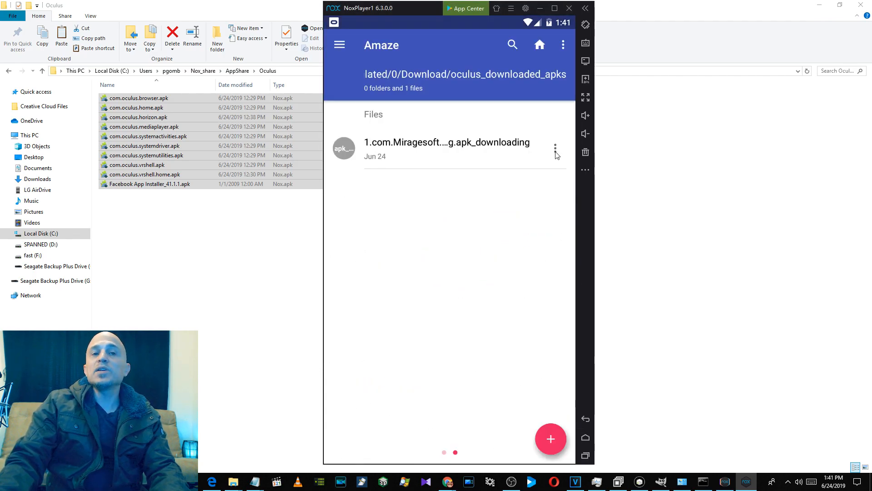
- Rename the Real VR Fishing download to 1.com.Miragesoft.RealVrFishing.apk, dropping _downloading
{"action": "left_click", "coordinate": [555, 146]}
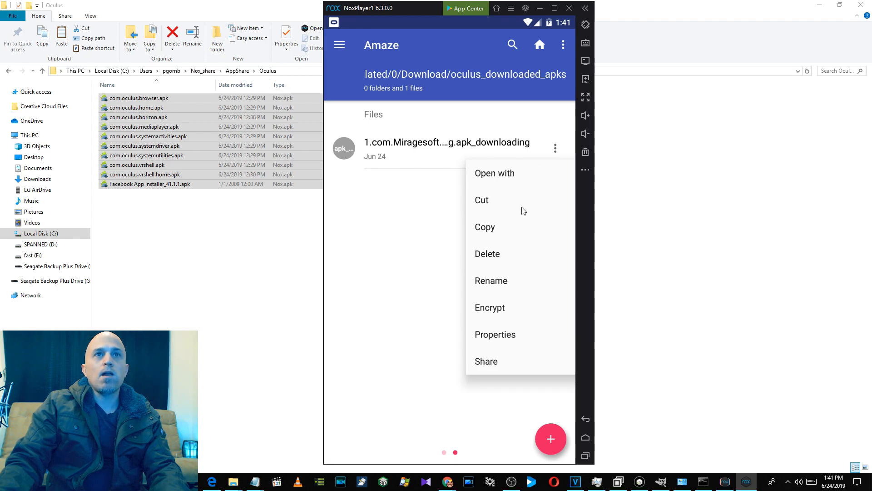
{"action": "mouse_move", "coordinate": [494, 285]}
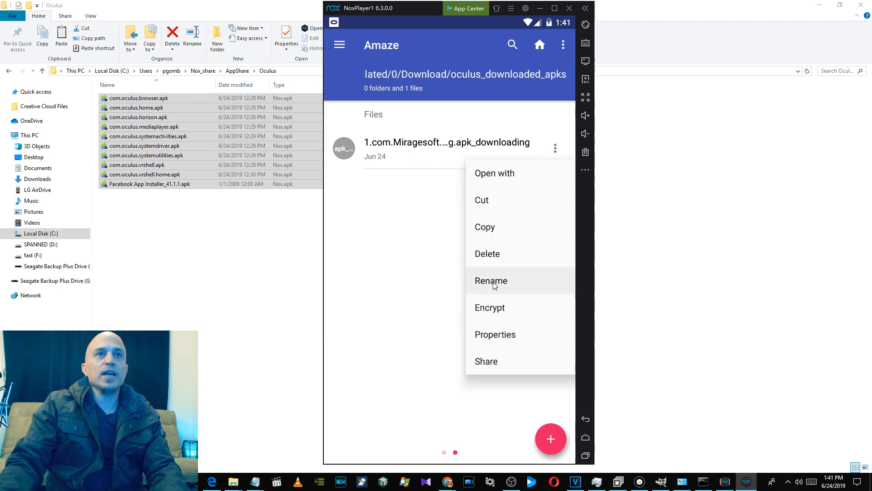
{"action": "left_click", "coordinate": [491, 281]}
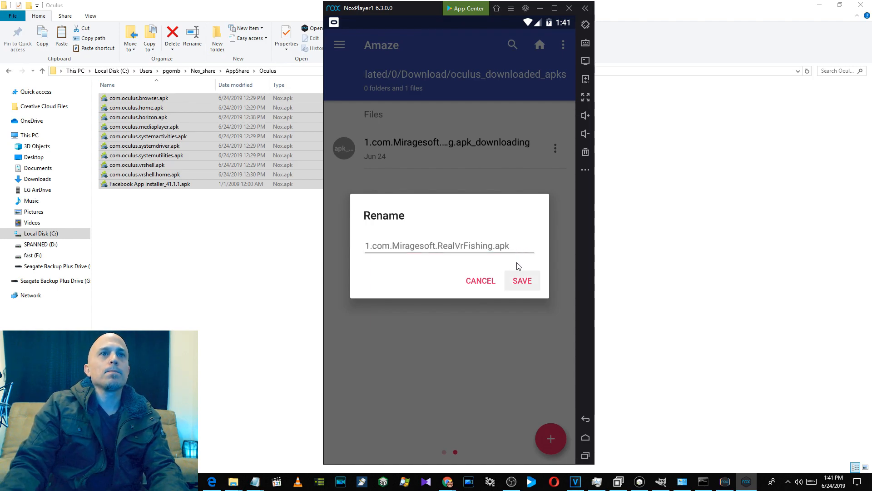
{"action": "left_click", "coordinate": [523, 280]}
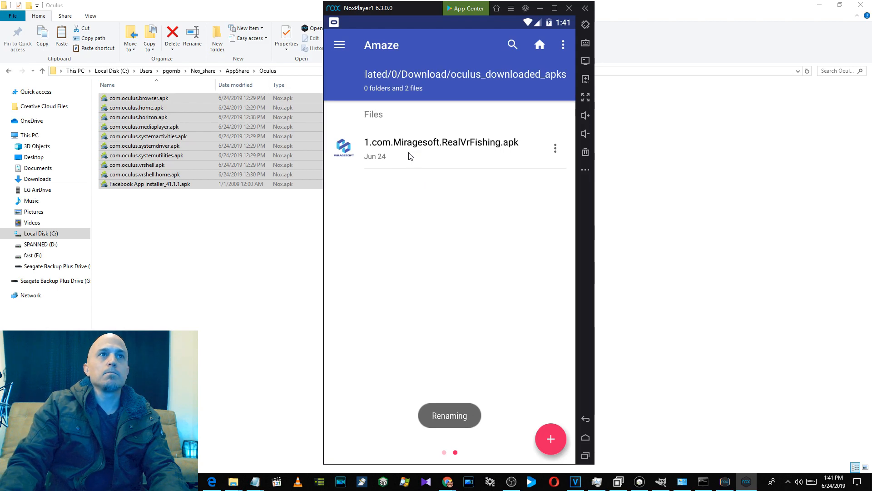
{"action": "left_click", "coordinate": [343, 148]}
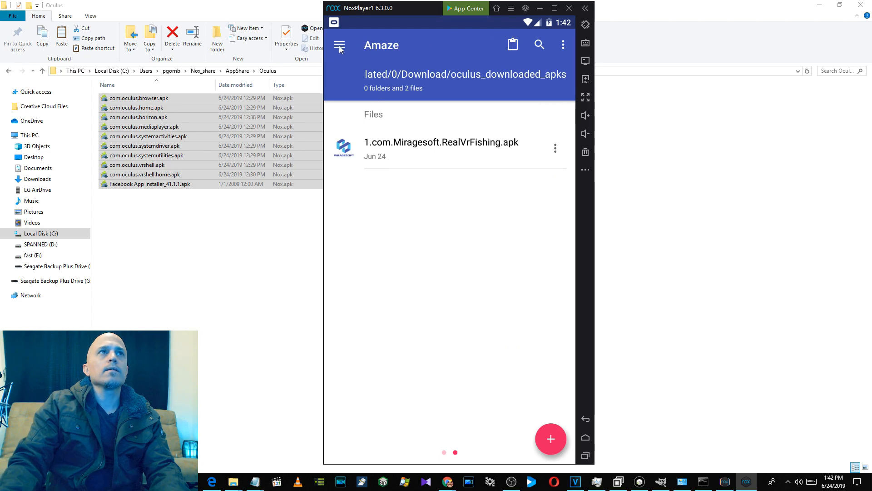
{"action": "mouse_move", "coordinate": [576, 340]}
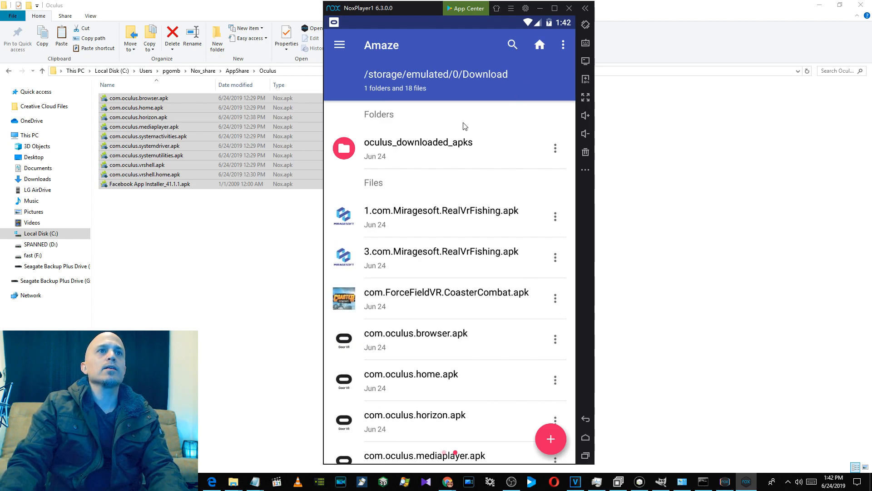
{"action": "mouse_move", "coordinate": [422, 265]}
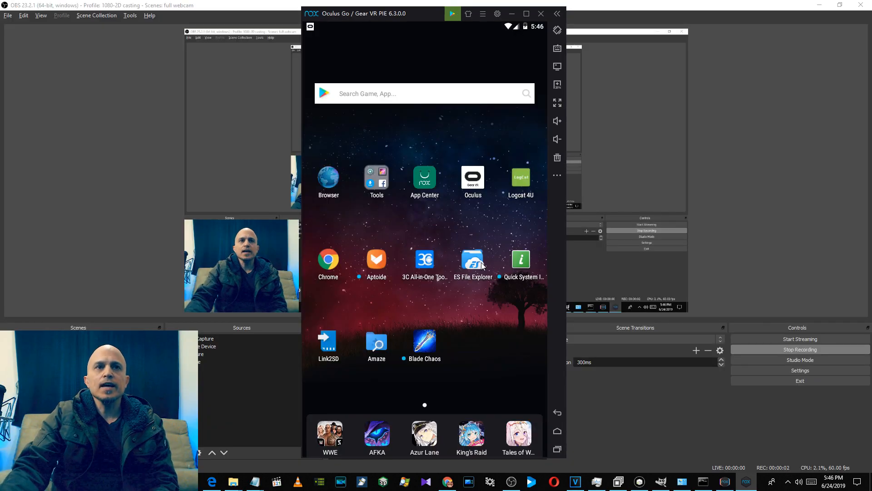
{"action": "mouse_move", "coordinate": [475, 273]}
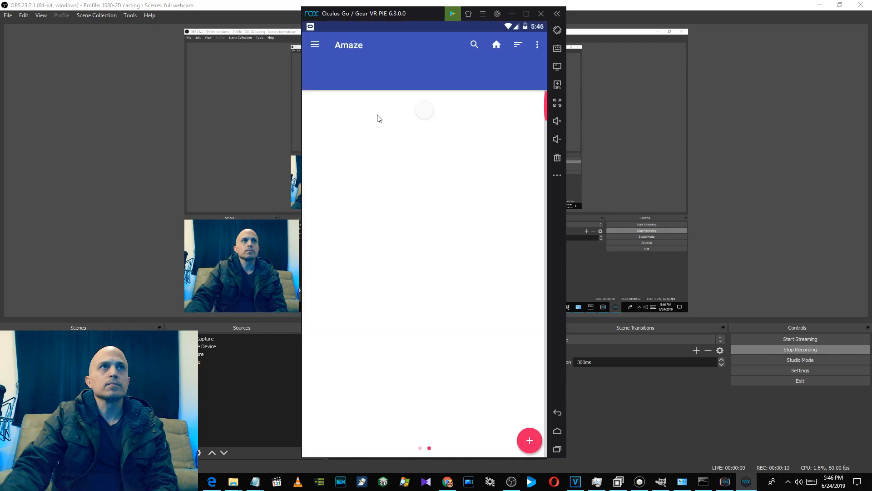
- Copy 1.com.BorrowedLight.TheNightCafe.apk from Amaze's Download folder and bring up Nox file transfer options
{"action": "left_click", "coordinate": [315, 45]}
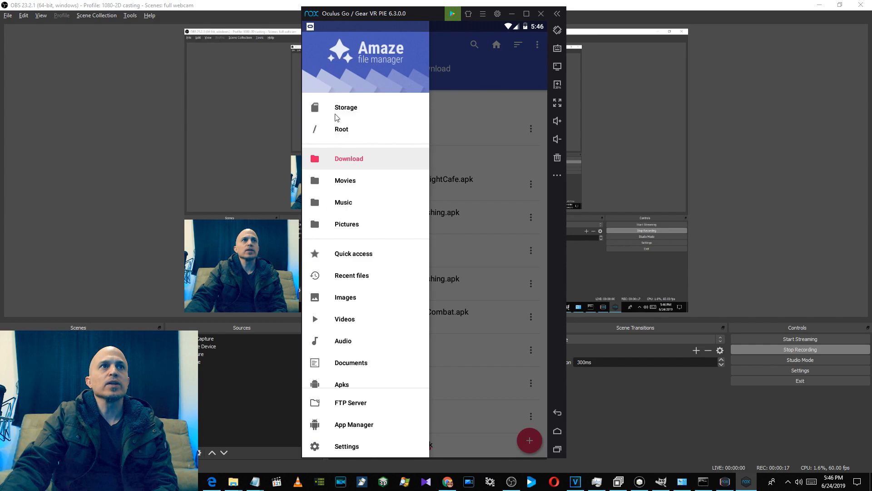
{"action": "left_click", "coordinate": [349, 158]}
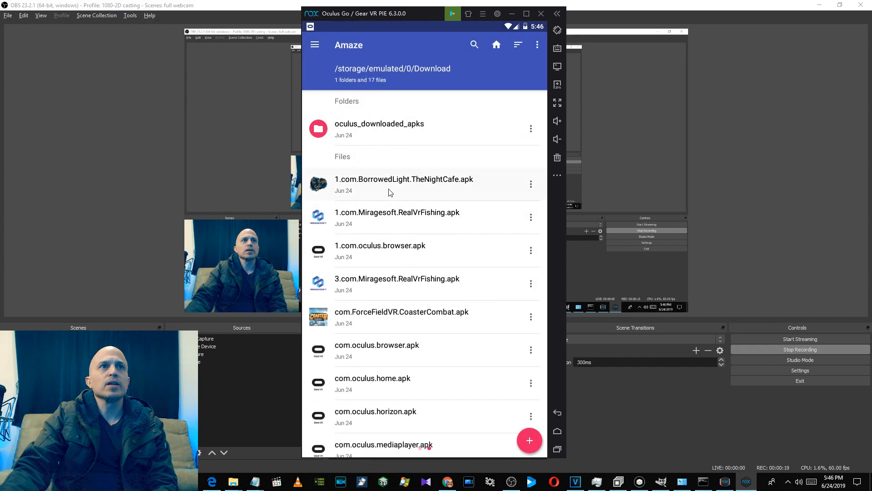
{"action": "left_click", "coordinate": [318, 185]}
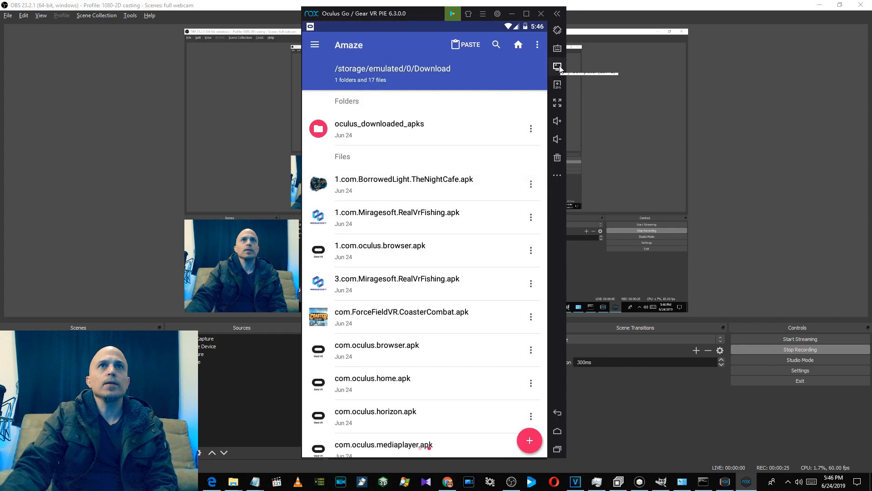
{"action": "left_click", "coordinate": [557, 67]}
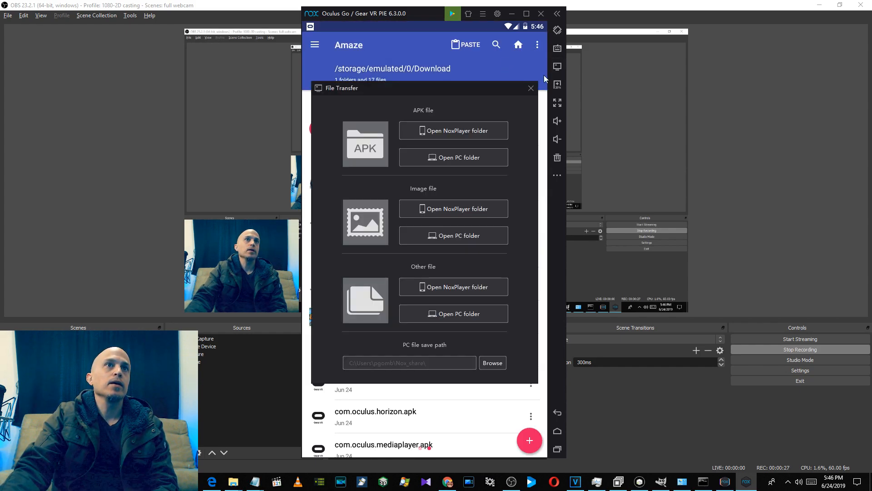
{"action": "mouse_move", "coordinate": [463, 142]}
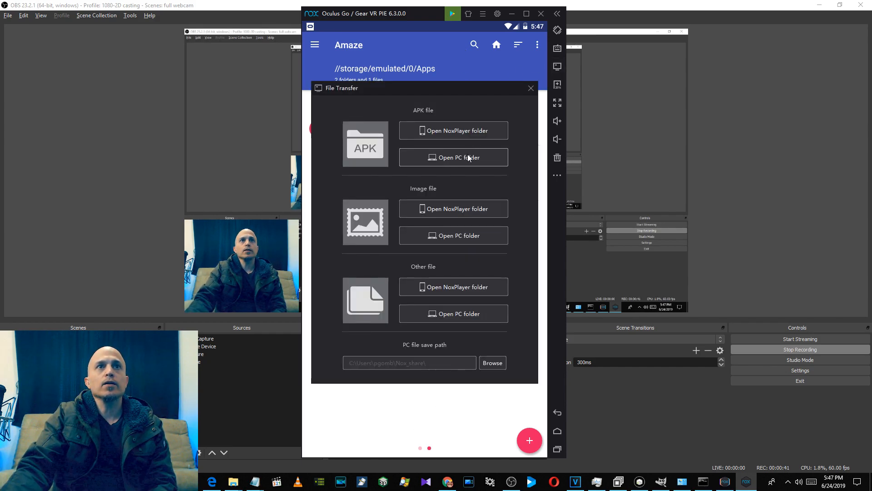
- Open the PC AppShare folder and select the exported TheNightCafe apk (80,693 KB)
{"action": "left_click", "coordinate": [453, 157]}
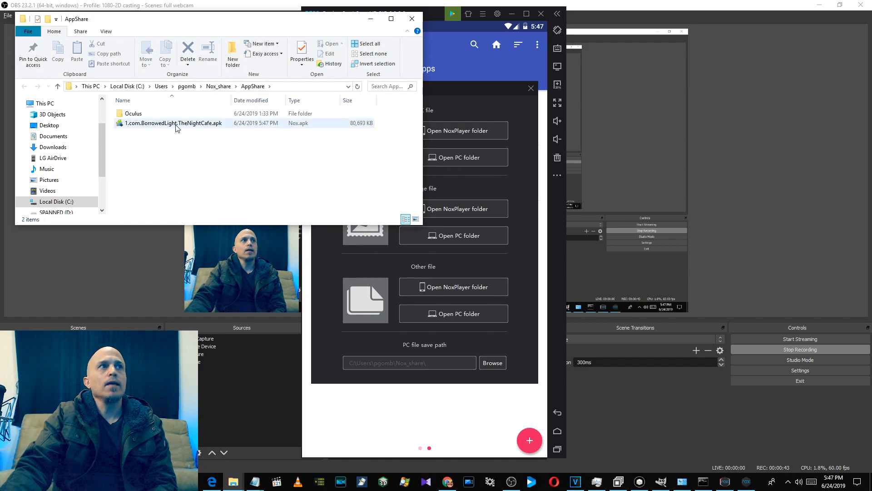
{"action": "left_click", "coordinate": [172, 124]}
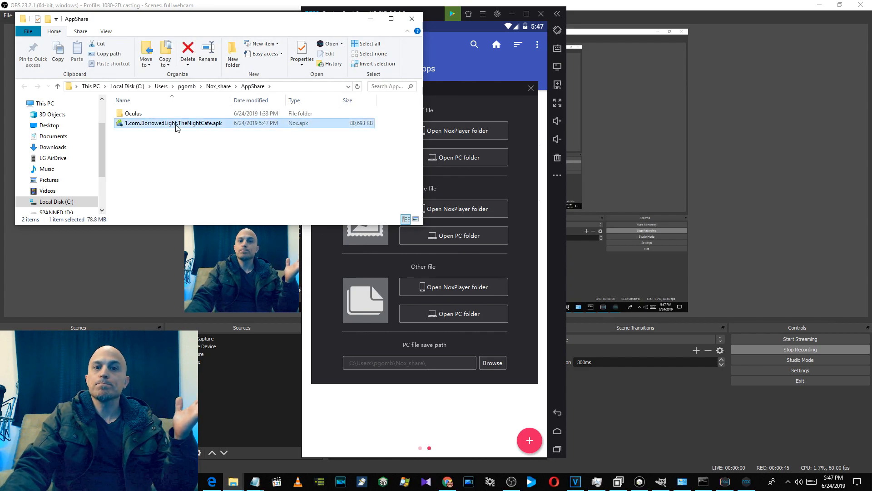